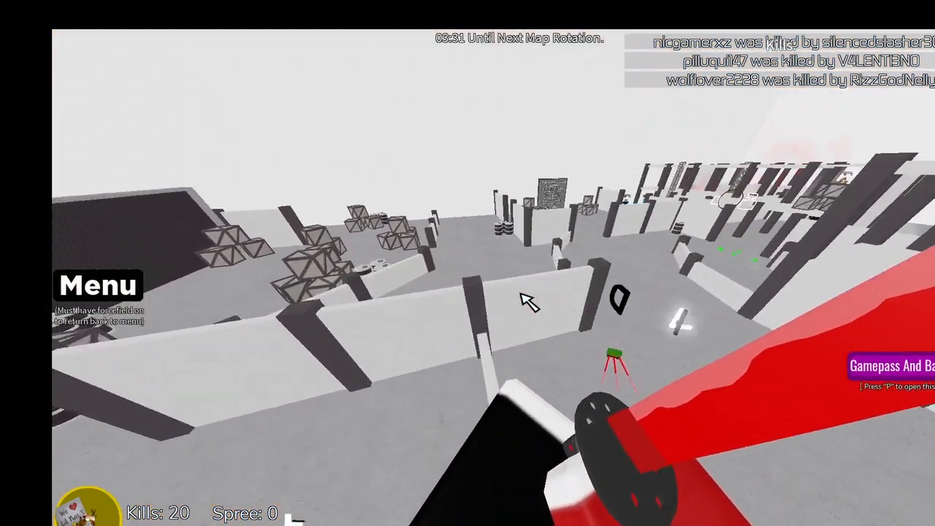
mouse_move(527, 301)
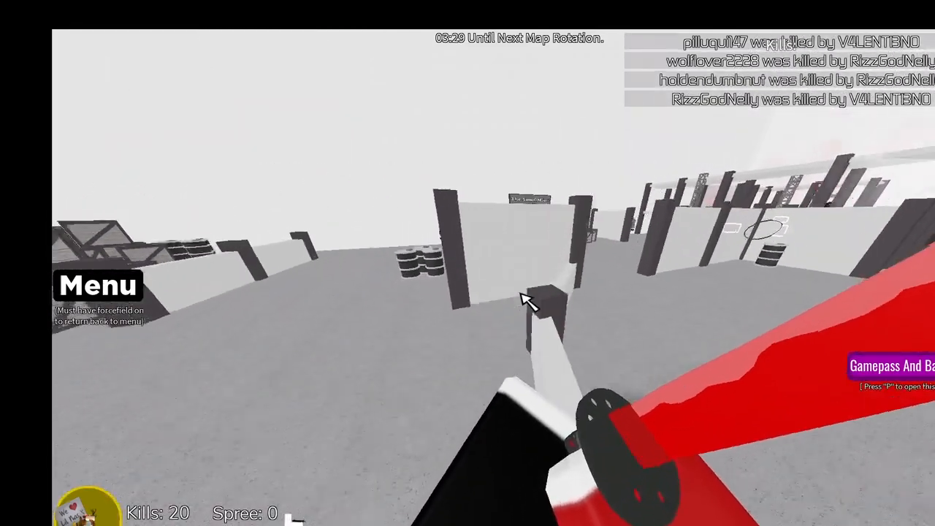
mouse_move(526, 302)
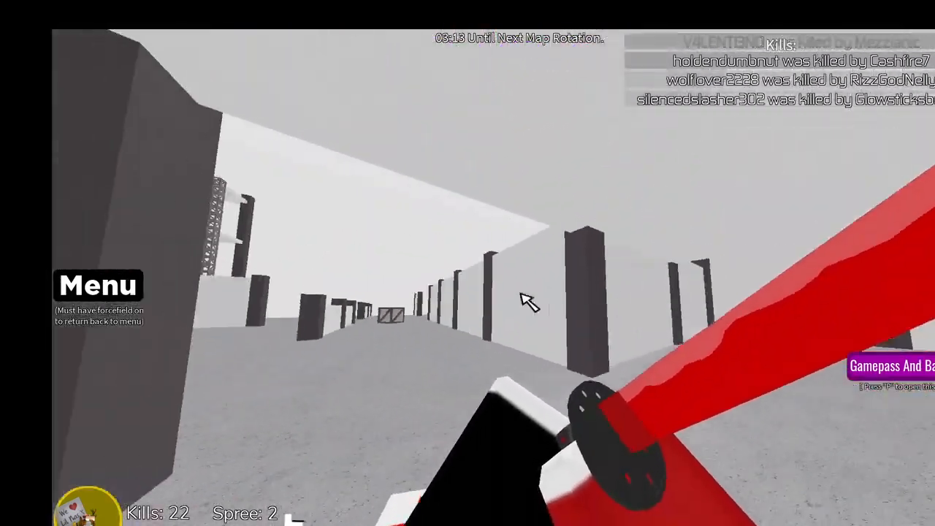
mouse_move(526, 303)
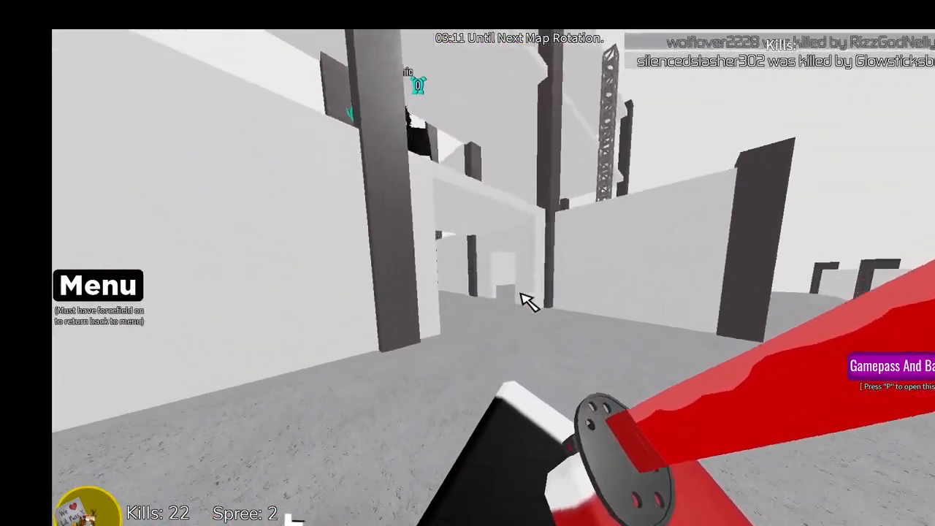
mouse_move(526, 300)
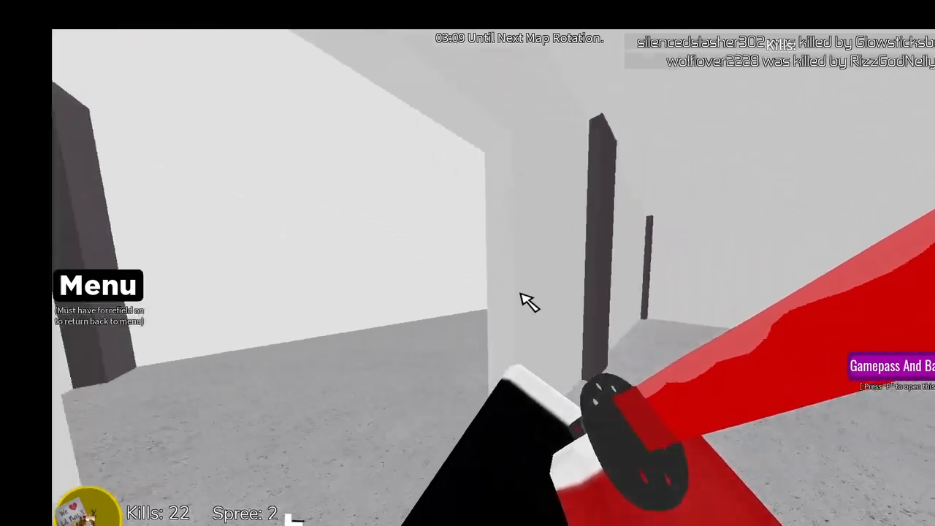
mouse_move(529, 299)
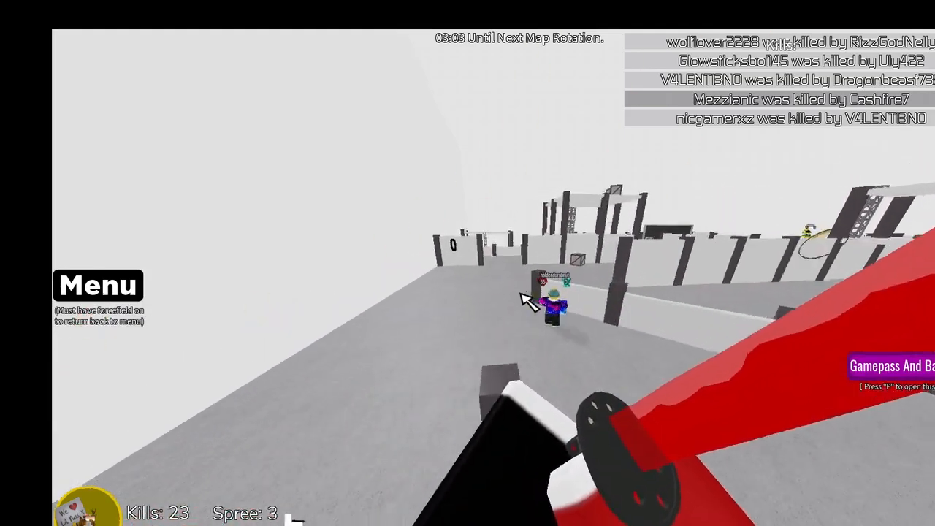
mouse_move(526, 299)
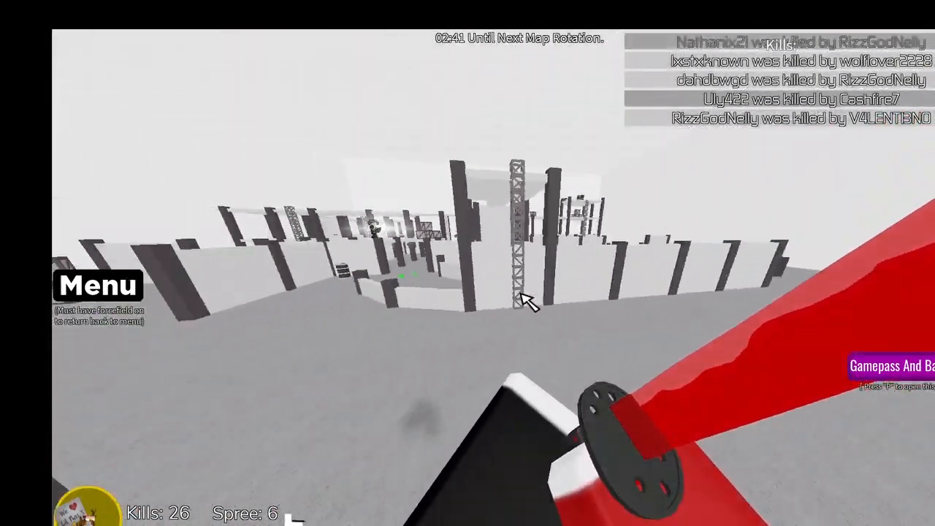
mouse_move(526, 303)
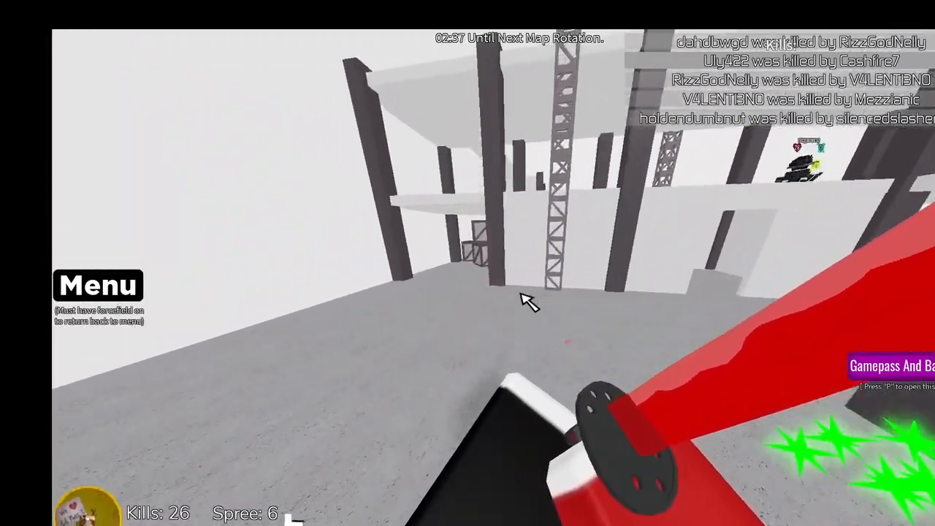
mouse_move(525, 302)
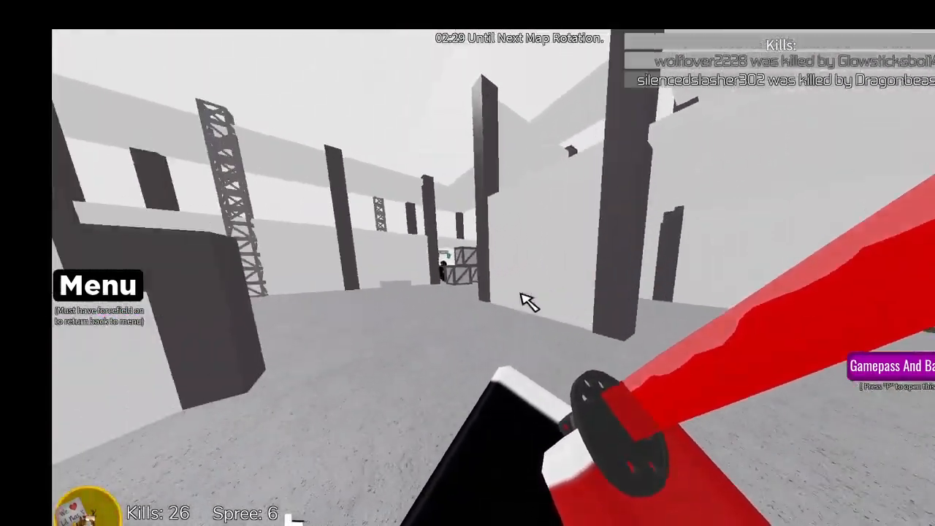
mouse_move(526, 303)
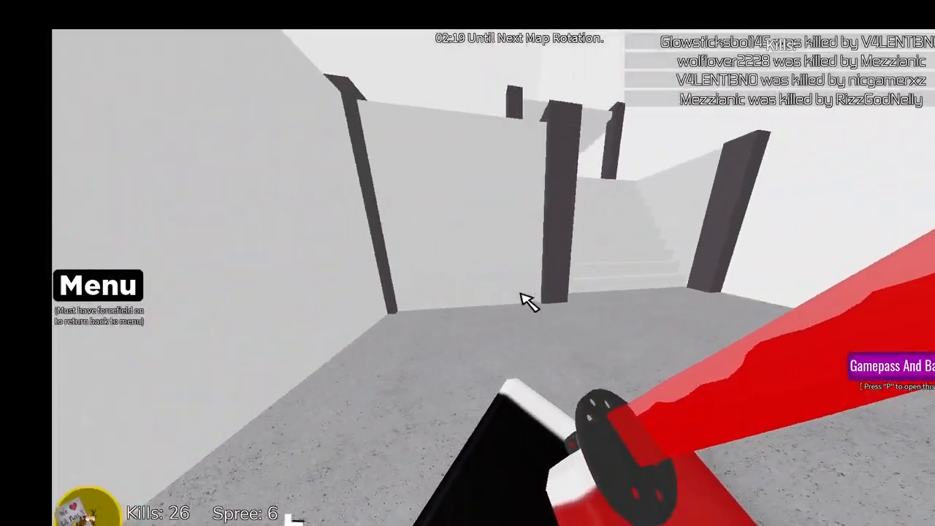
mouse_move(526, 302)
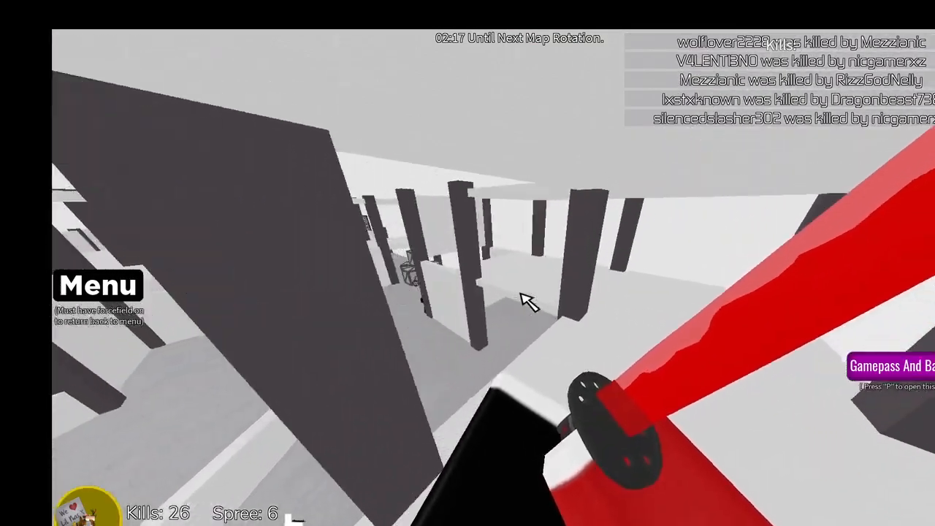